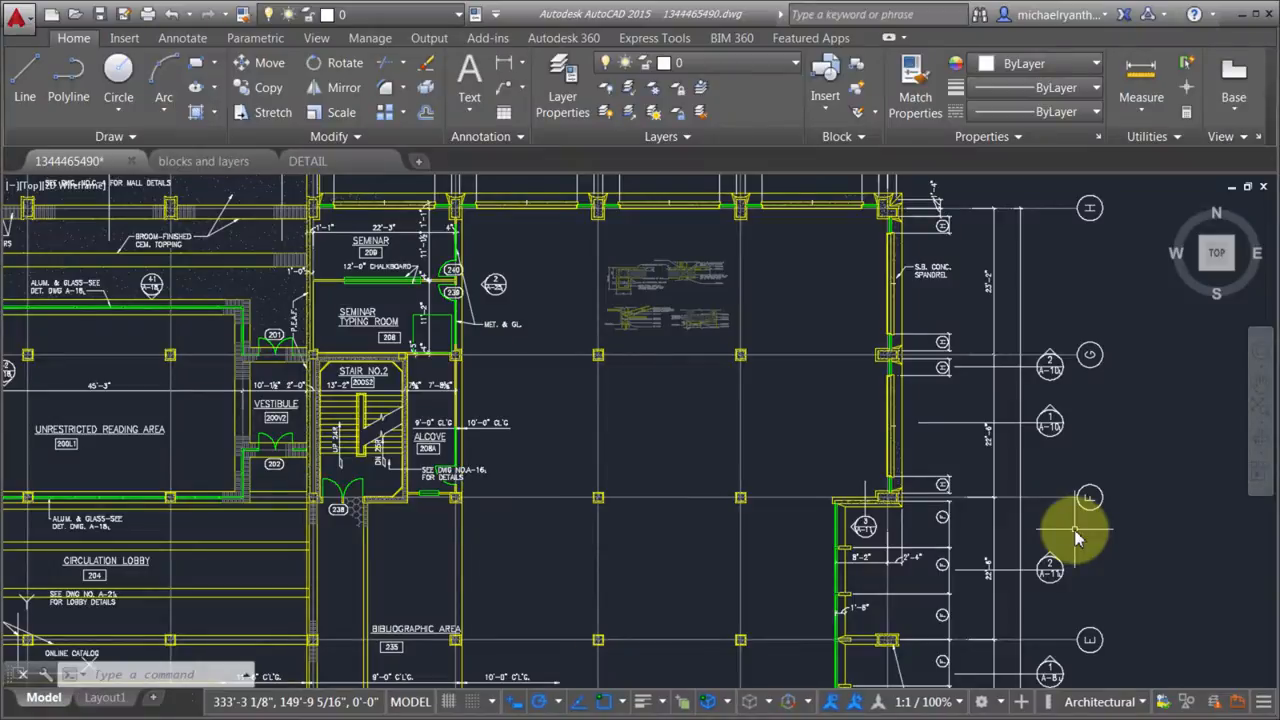
pyautogui.moveTo(675, 262)
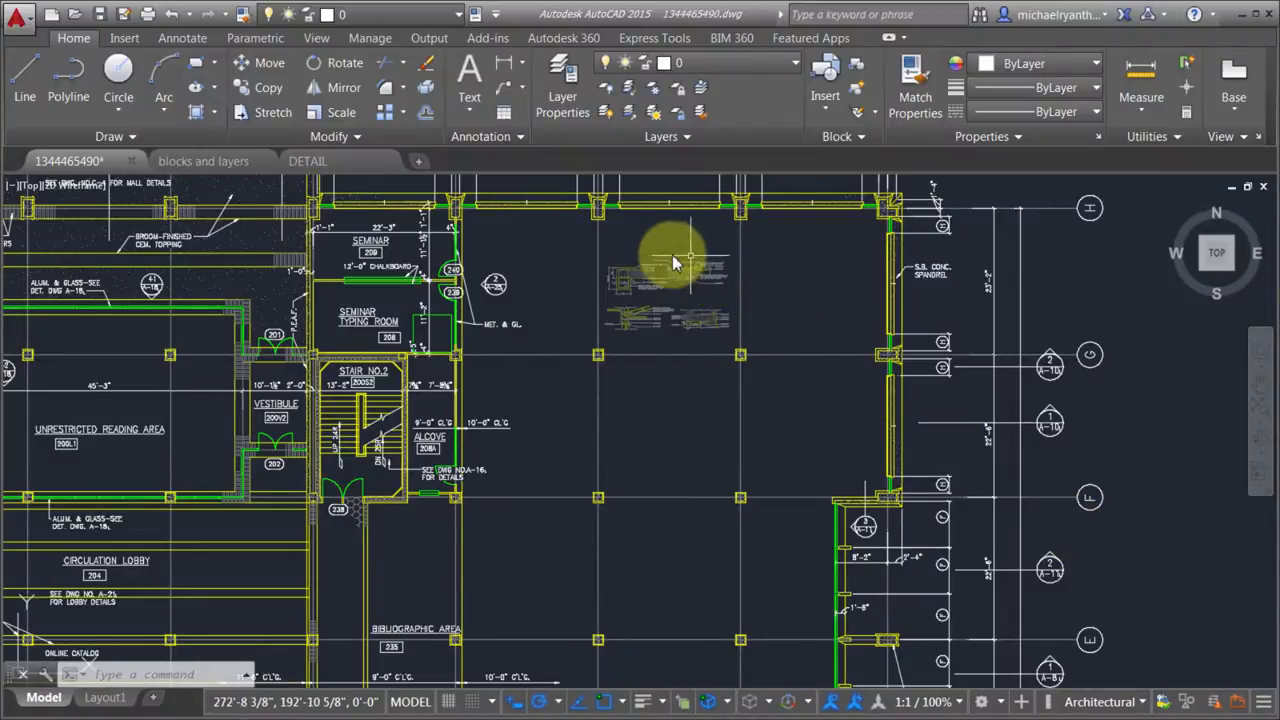
pyautogui.moveTo(690, 268)
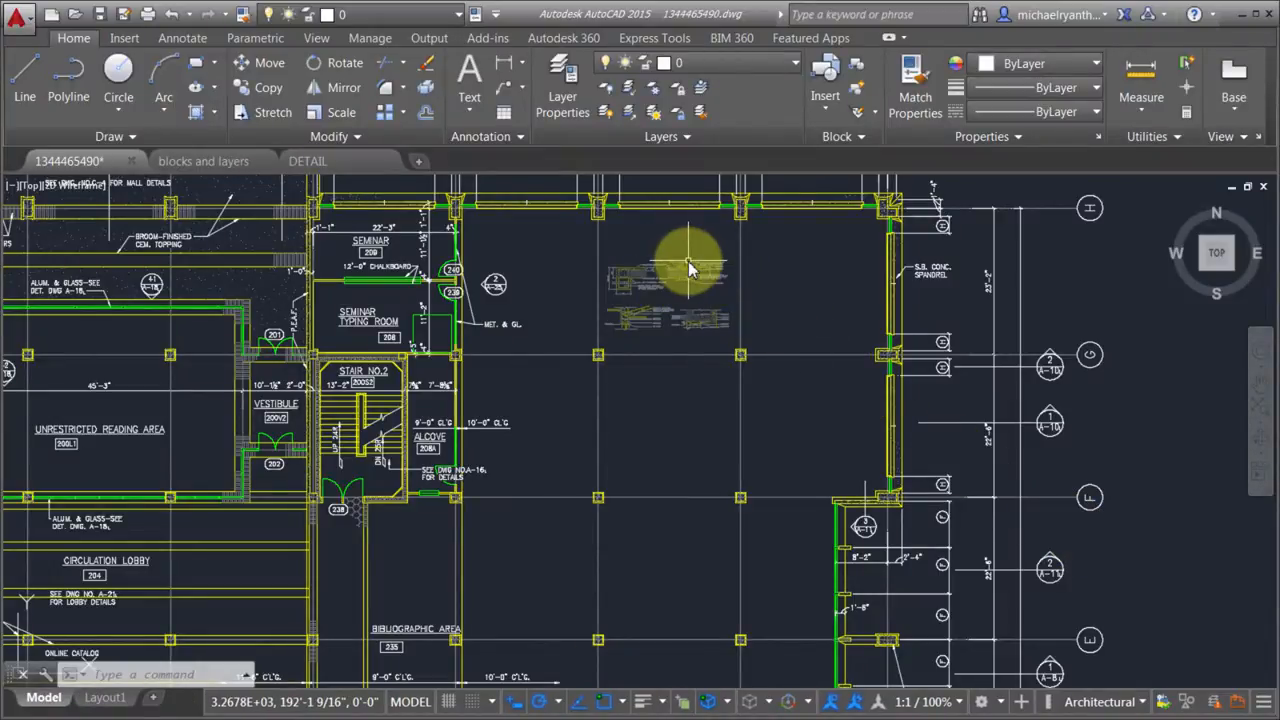
# - Review the DETAIL| xref layers in the Home tab's Layer drop-down
pyautogui.write('XREF')
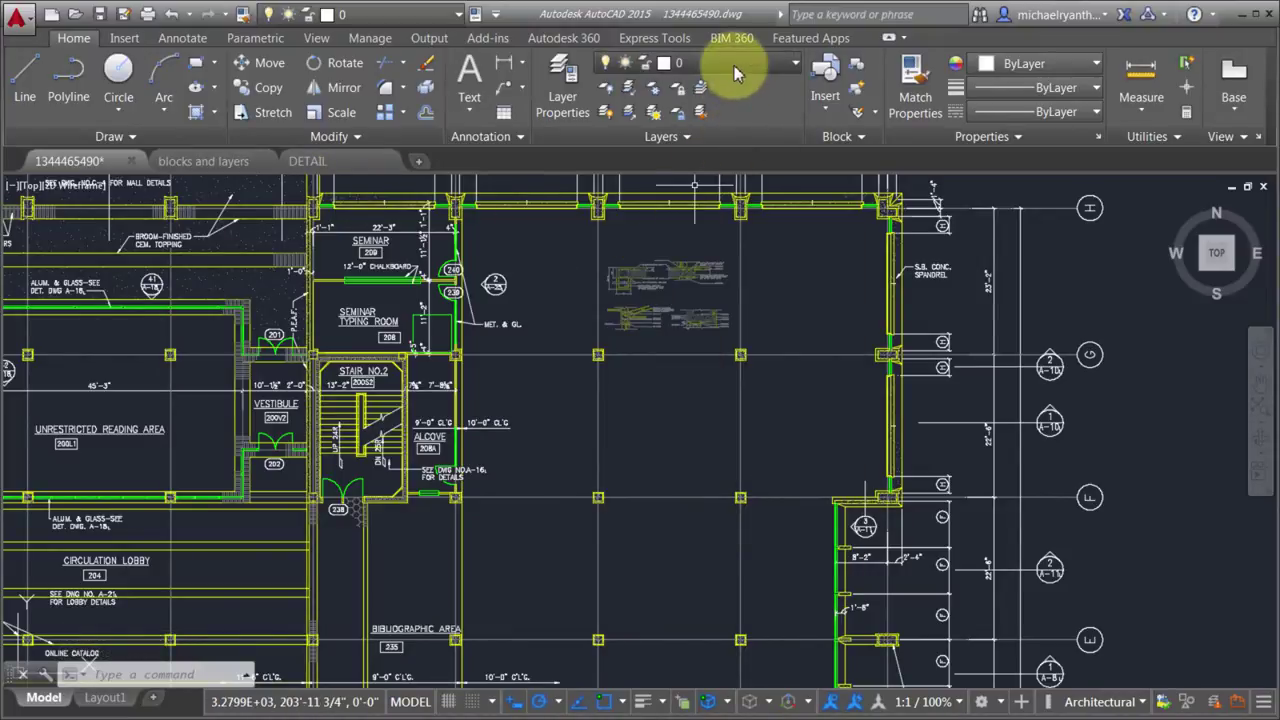
pyautogui.click(790, 63)
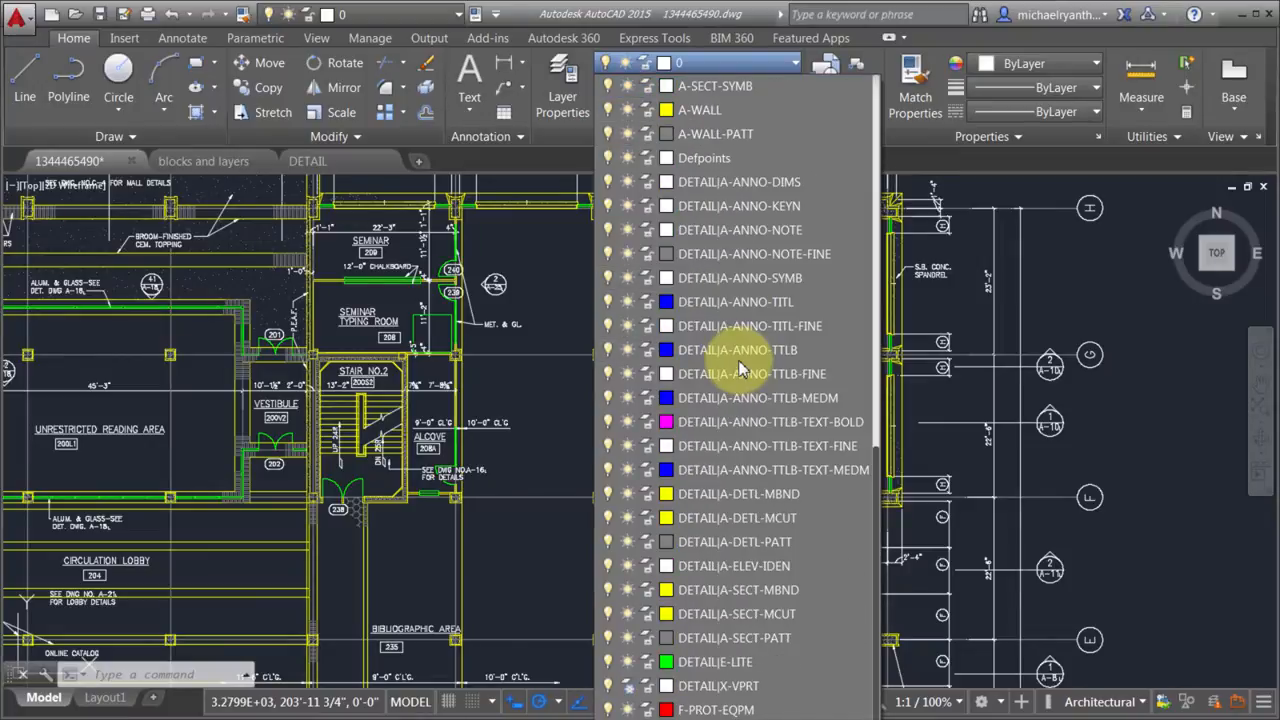
pyautogui.moveTo(734, 301)
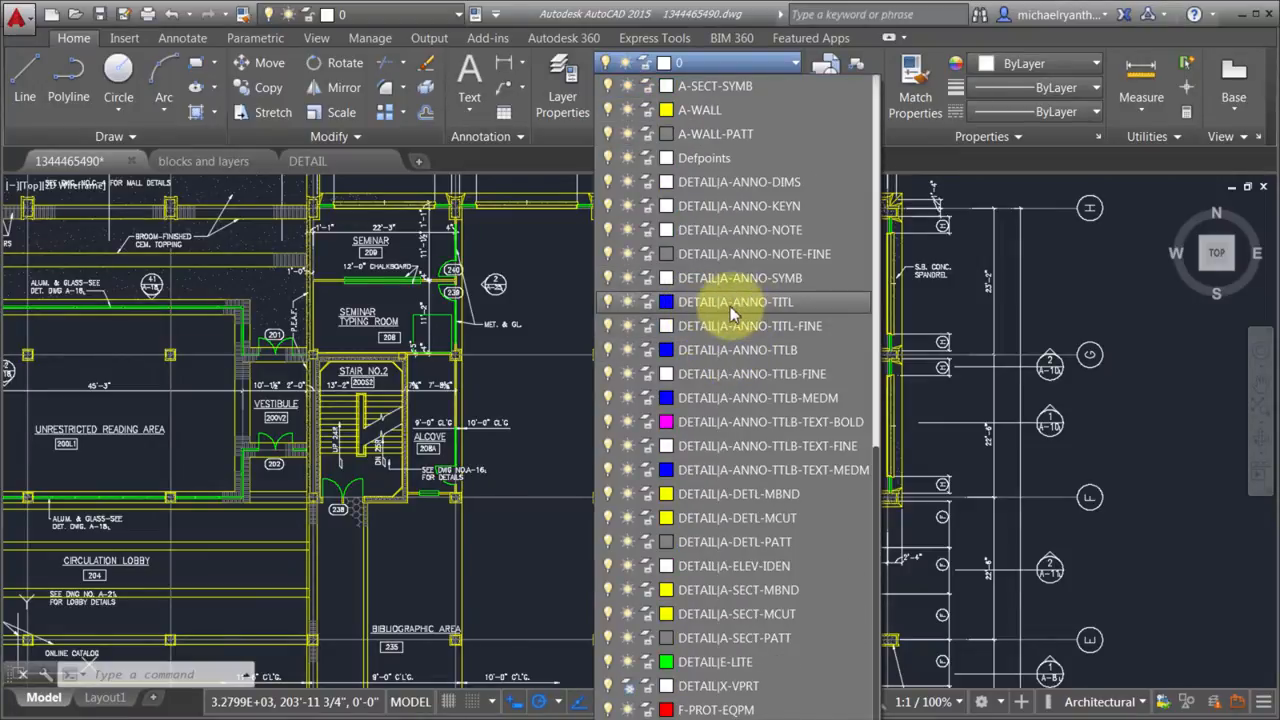
pyautogui.moveTo(723, 310)
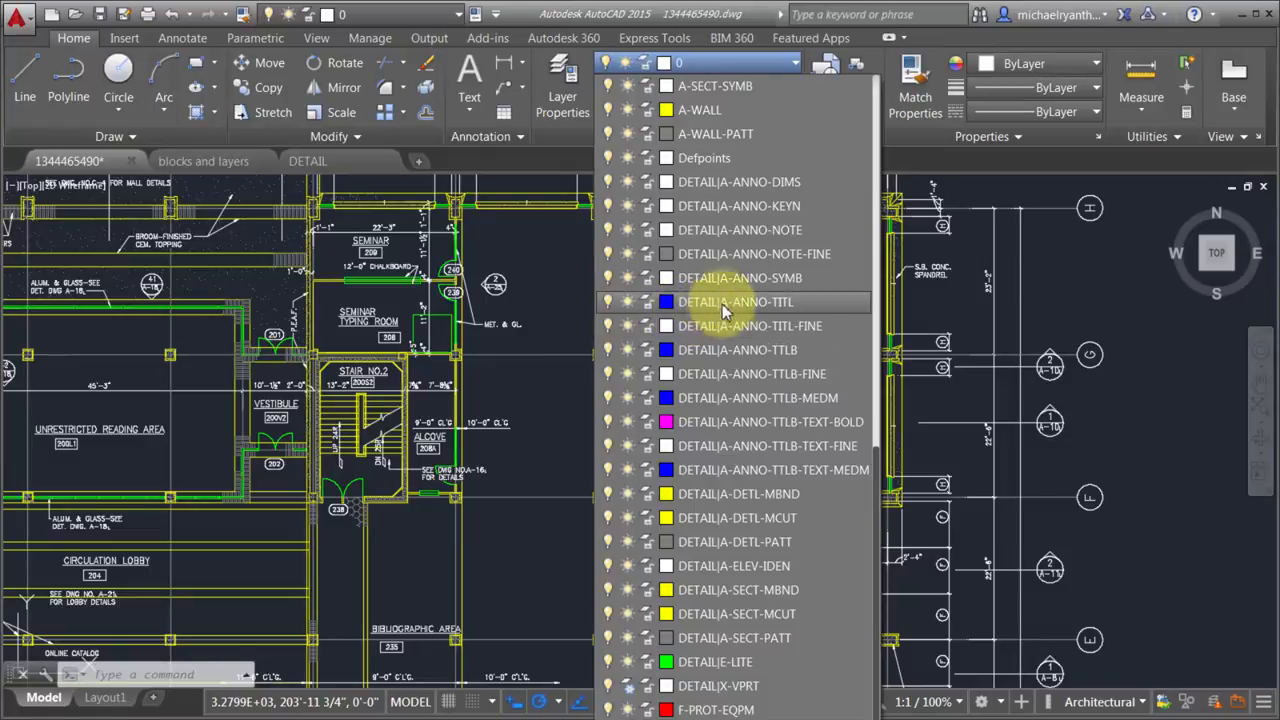
pyautogui.moveTo(808, 320)
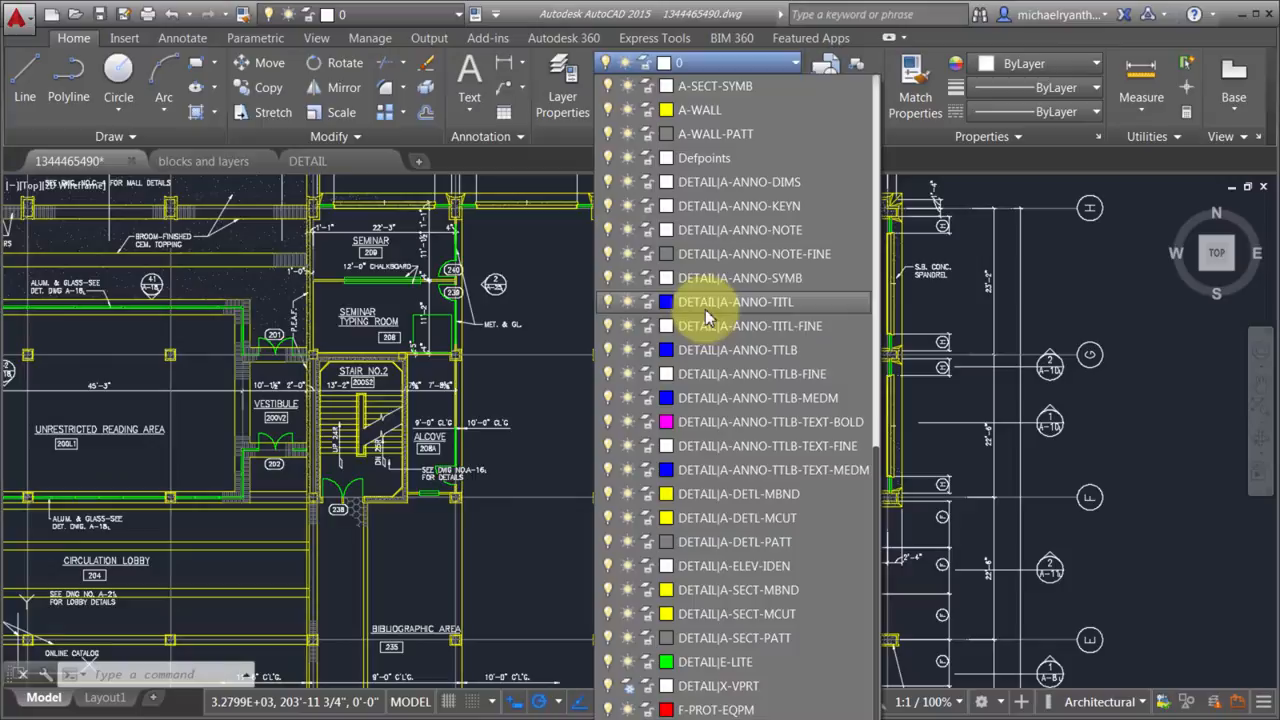
pyautogui.moveTo(695, 315)
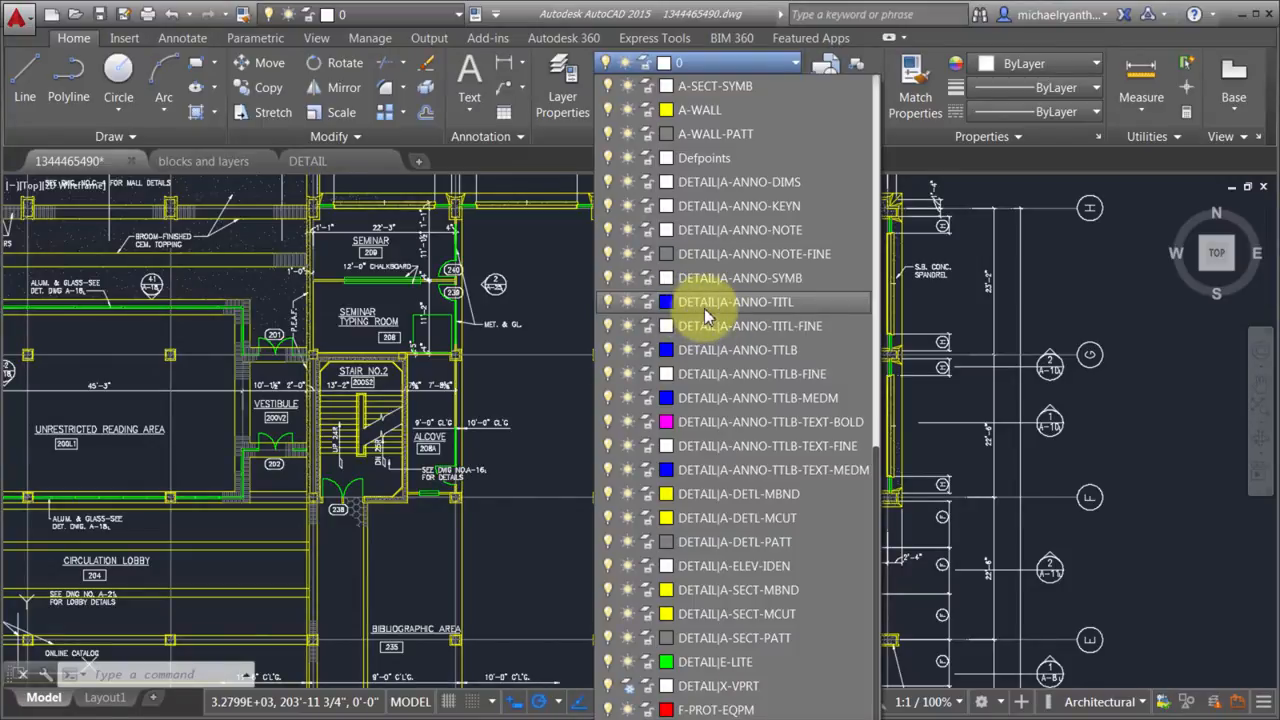
pyautogui.moveTo(752, 312)
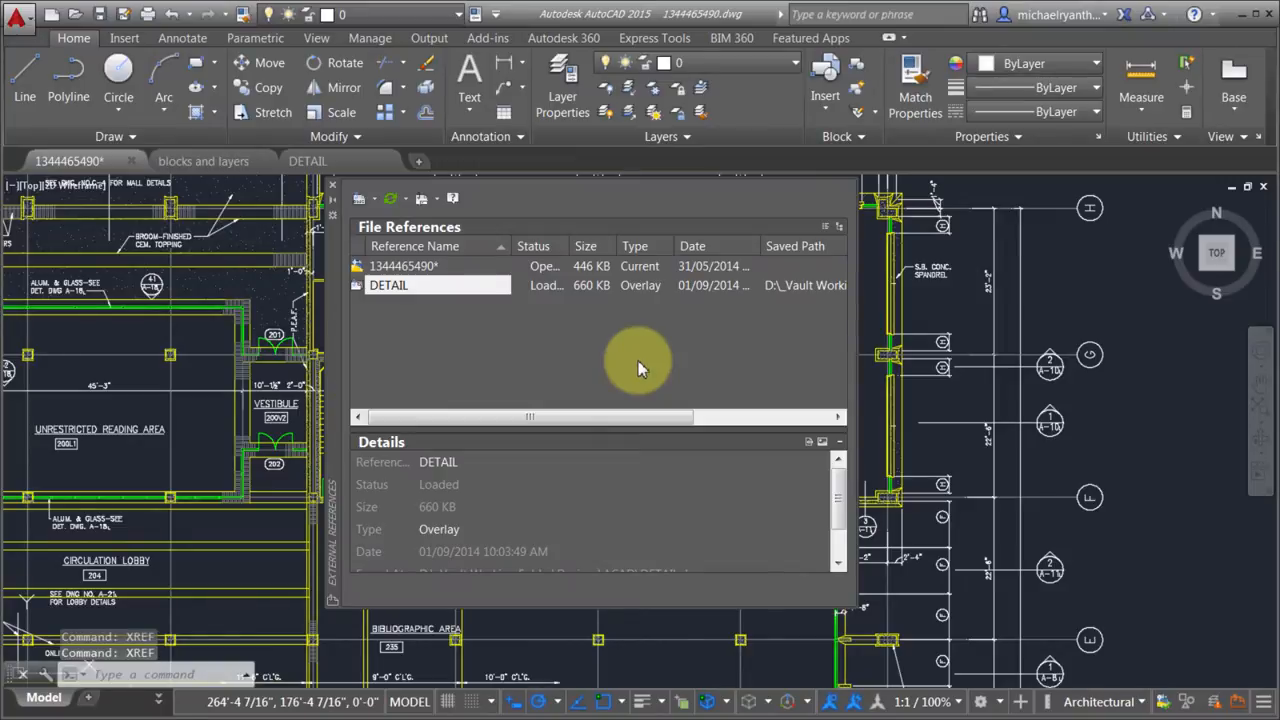
# - Bind the DETAIL reference with the Bind type, producing DETAIL$0$ layers
pyautogui.rightClick(388, 285)
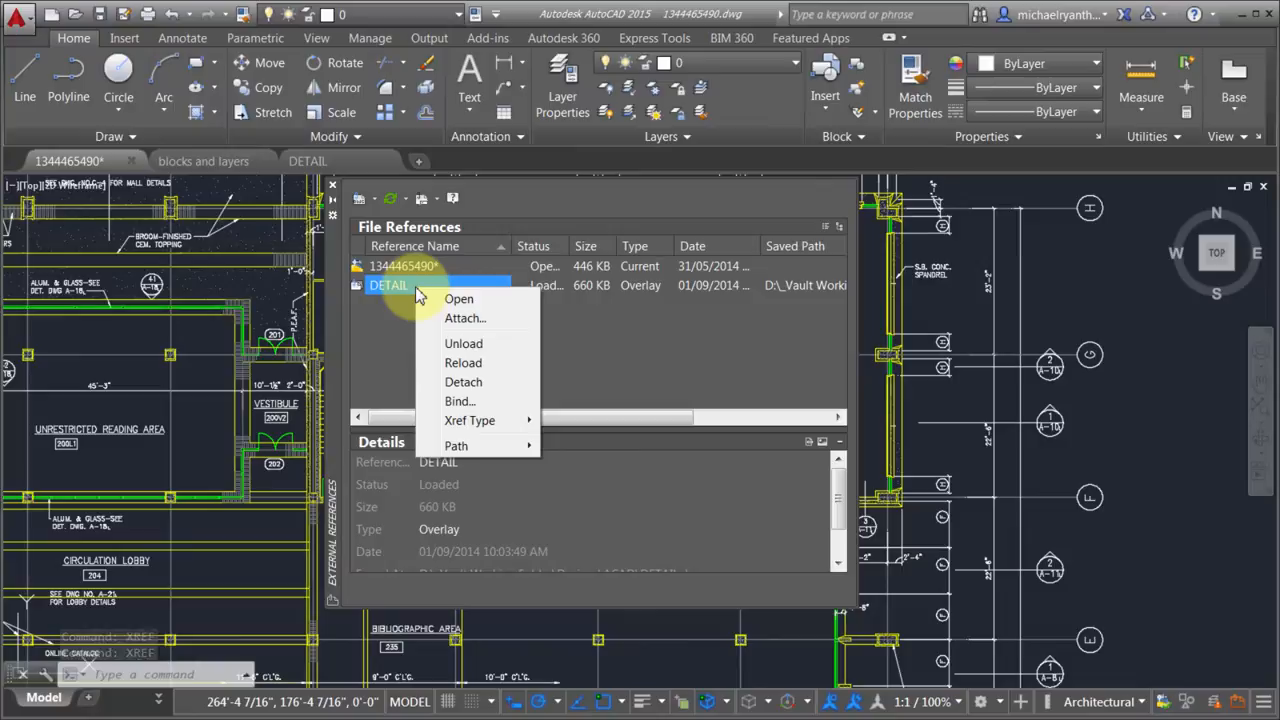
pyautogui.moveTo(458, 401)
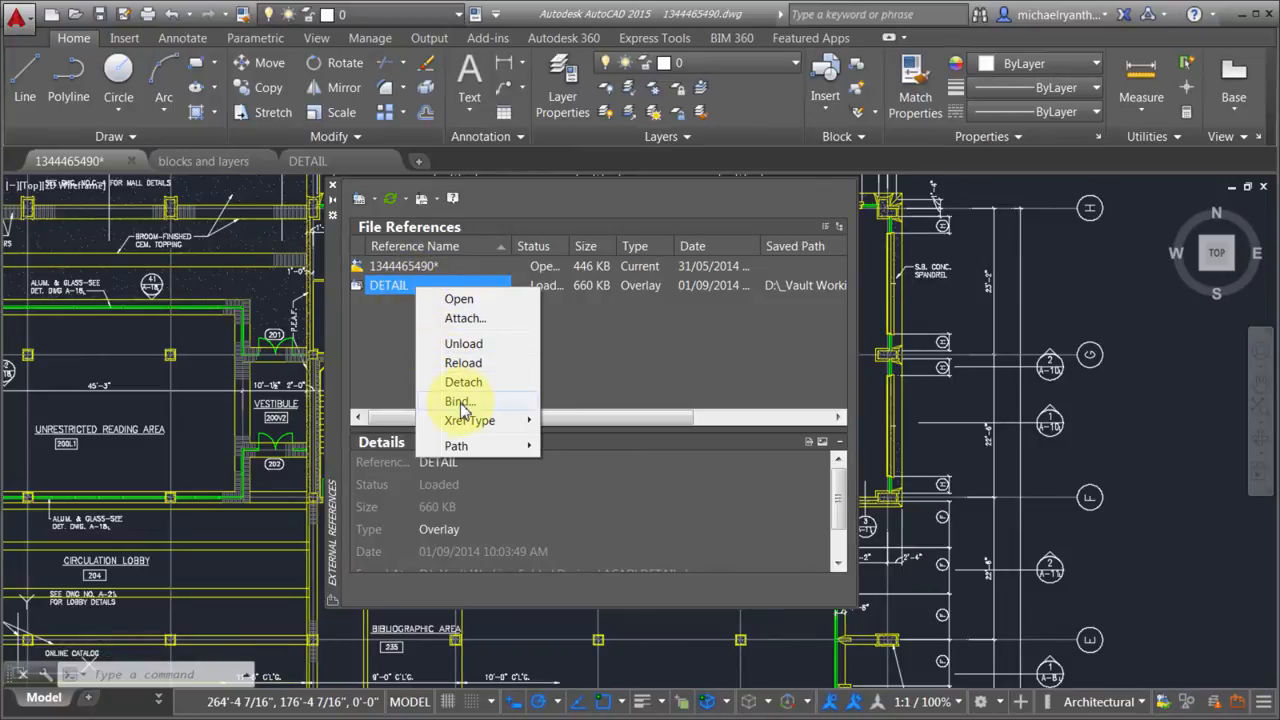
pyautogui.moveTo(478, 401)
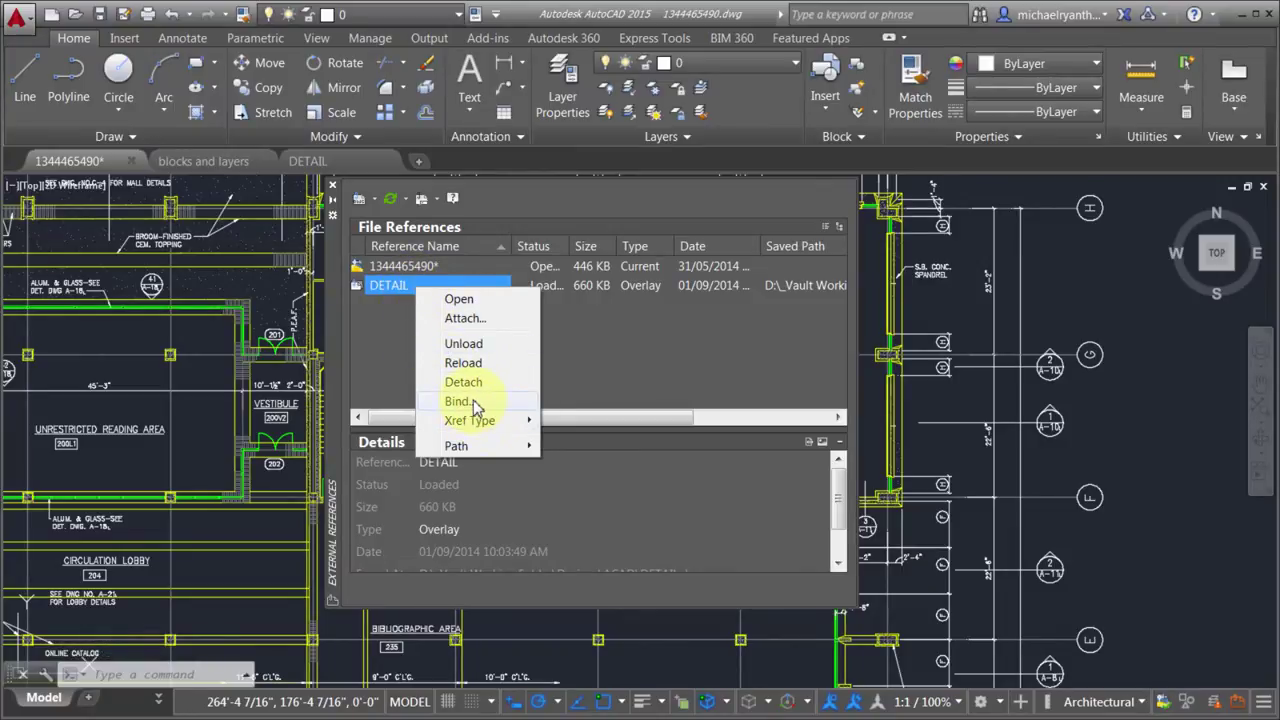
pyautogui.click(459, 401)
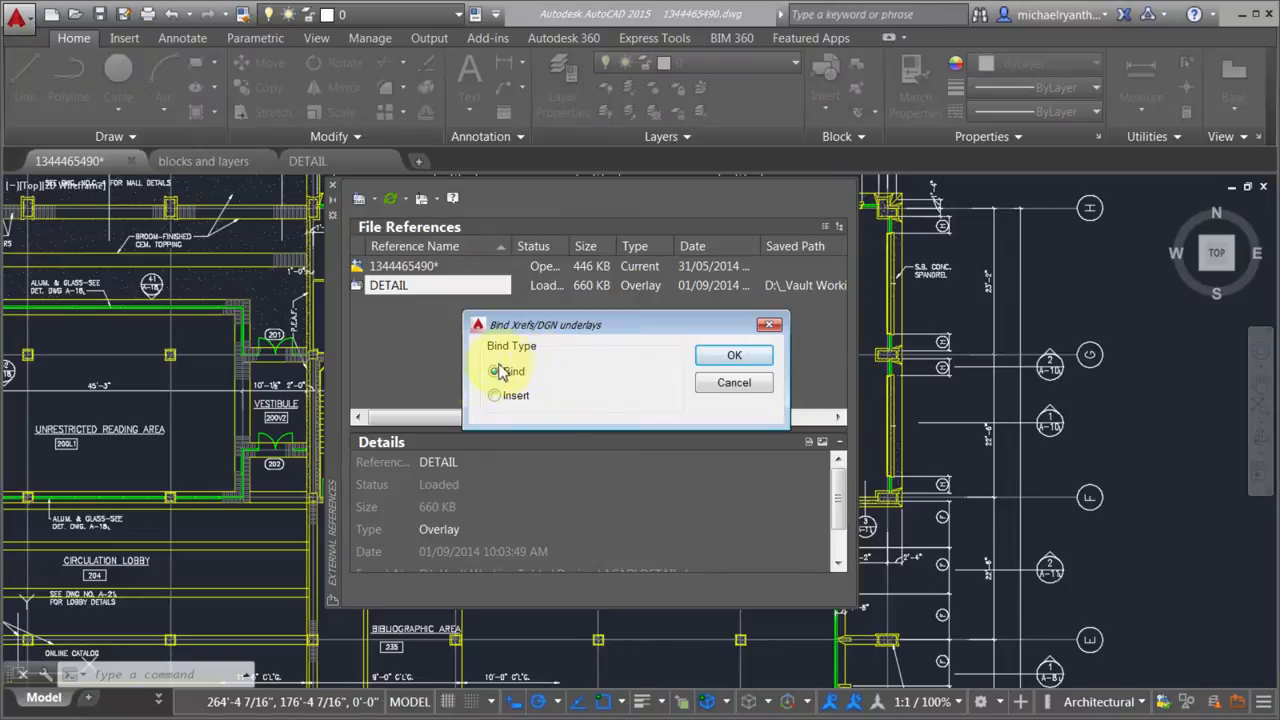
pyautogui.click(494, 371)
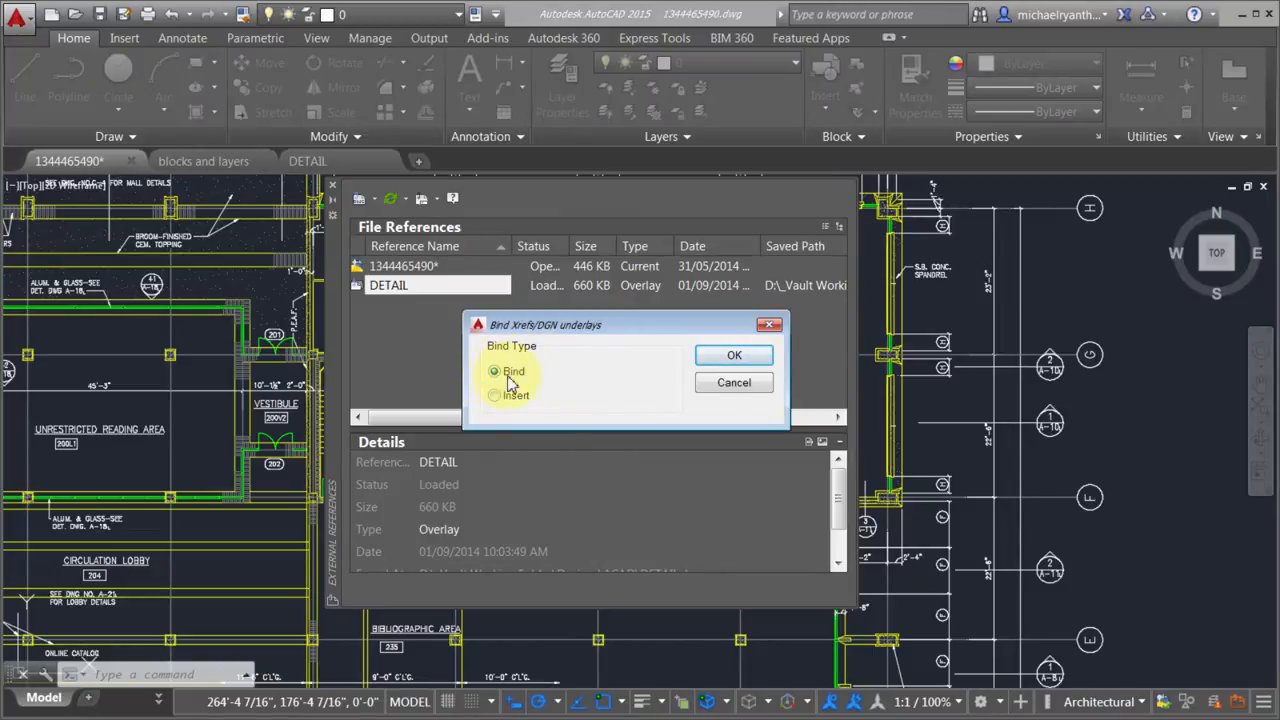
pyautogui.click(493, 395)
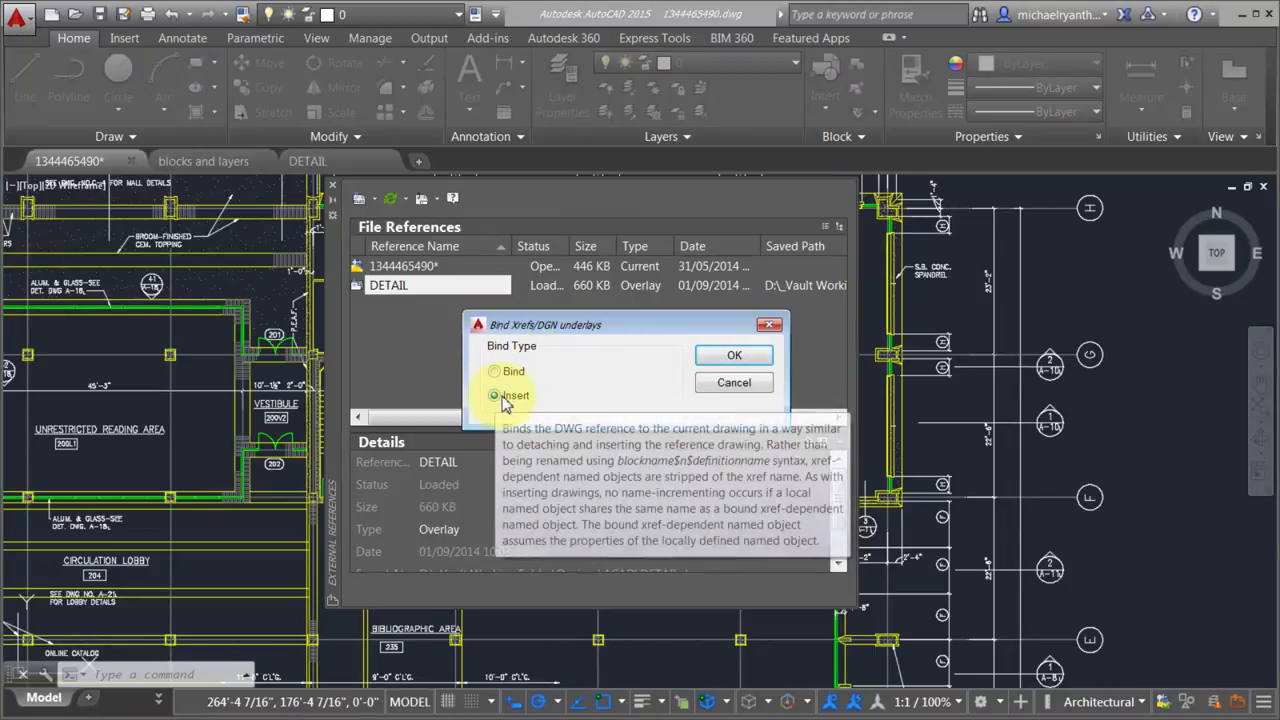
pyautogui.click(494, 371)
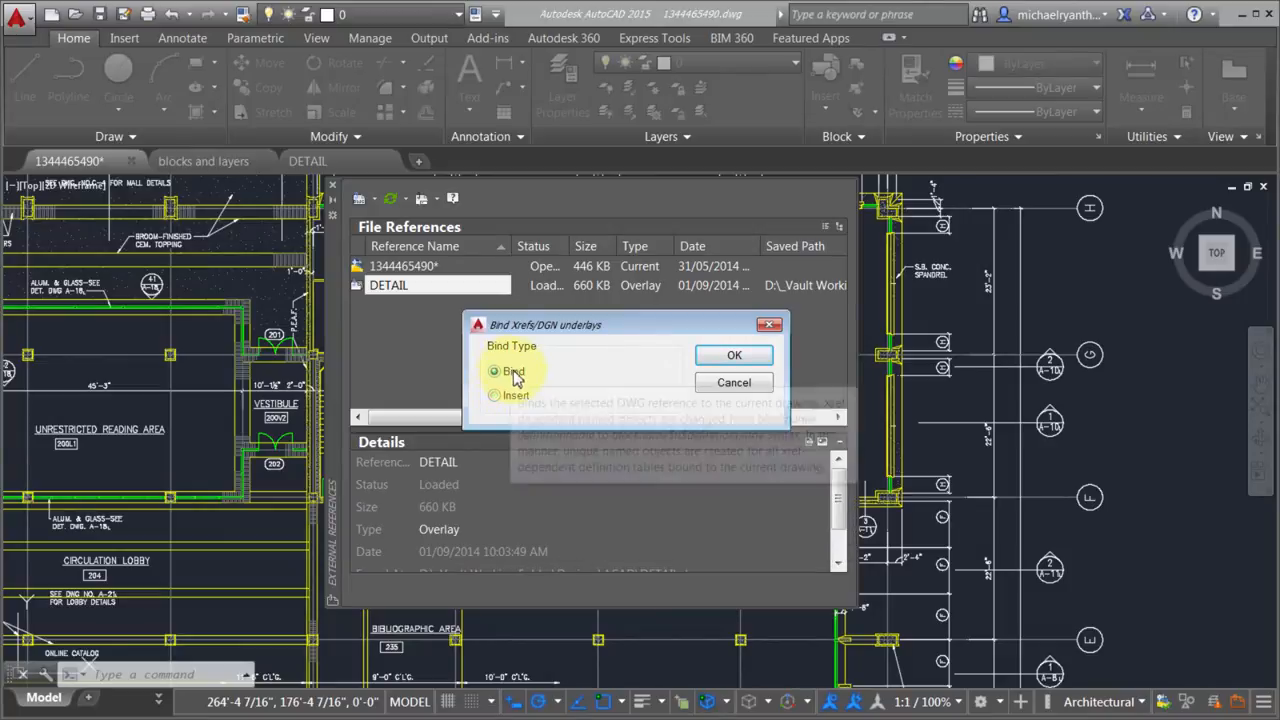
pyautogui.click(733, 355)
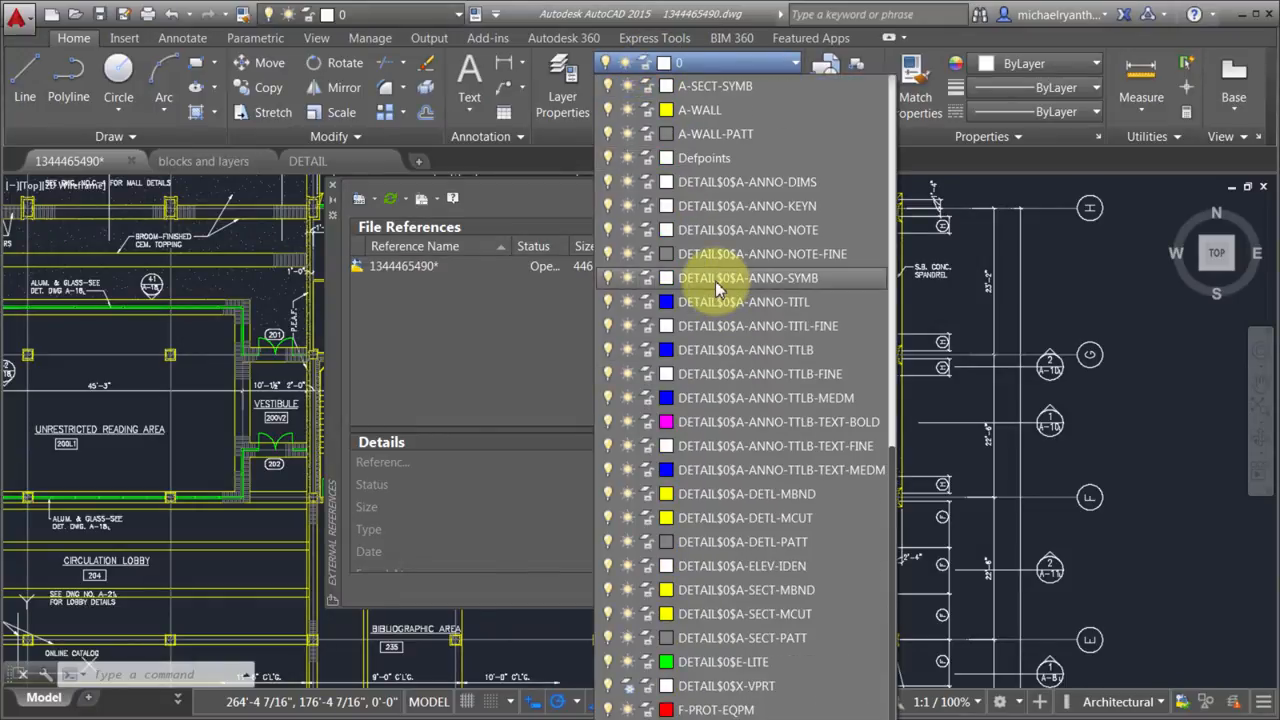
pyautogui.moveTo(720, 278)
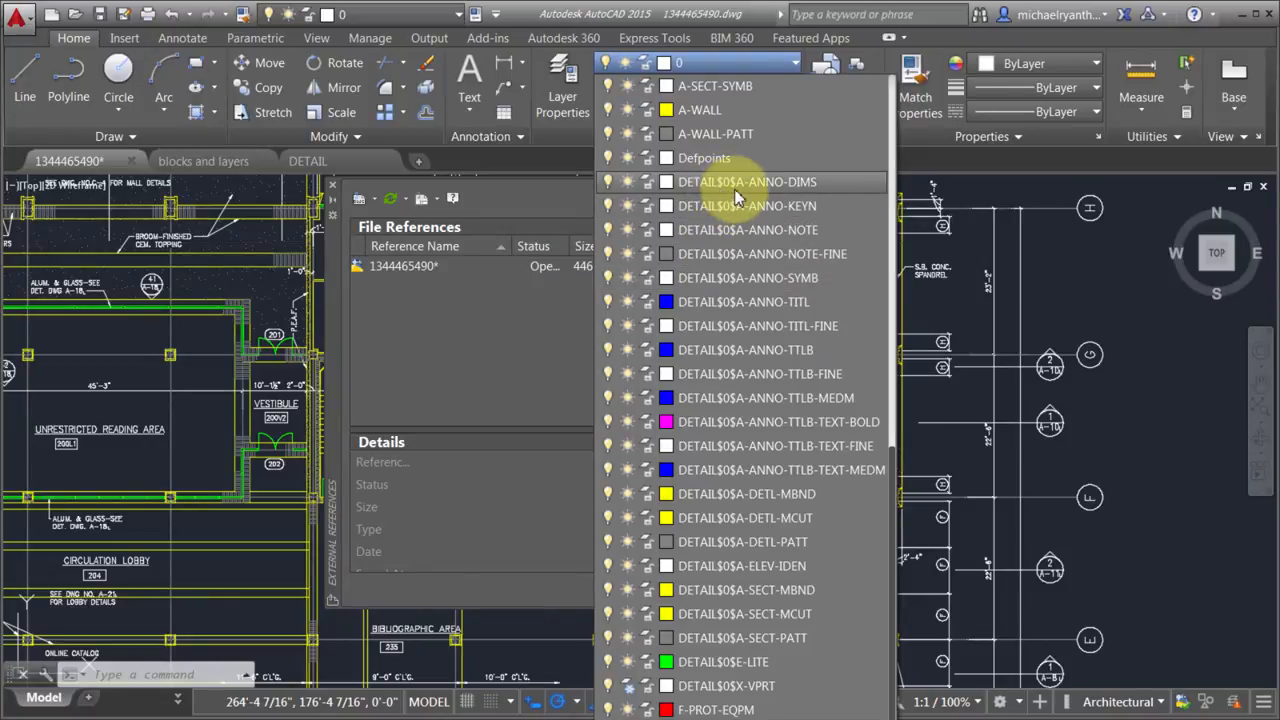
pyautogui.moveTo(740, 422)
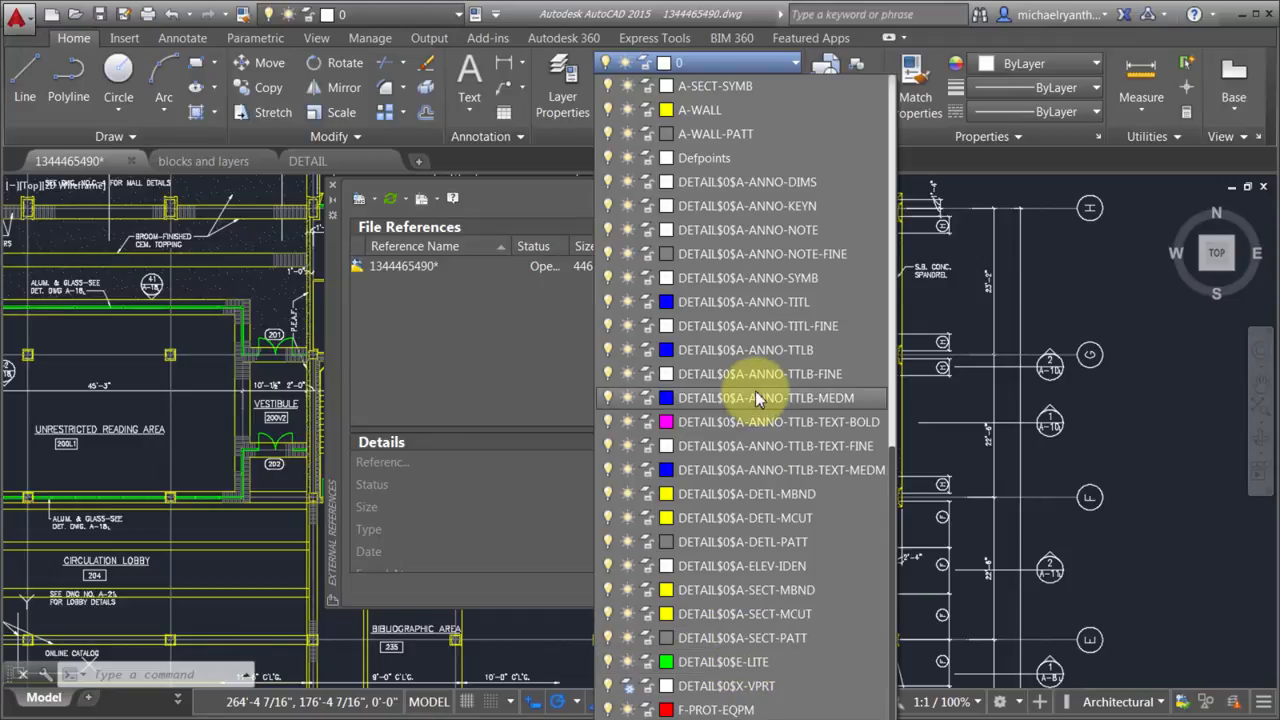
pyautogui.moveTo(757, 398)
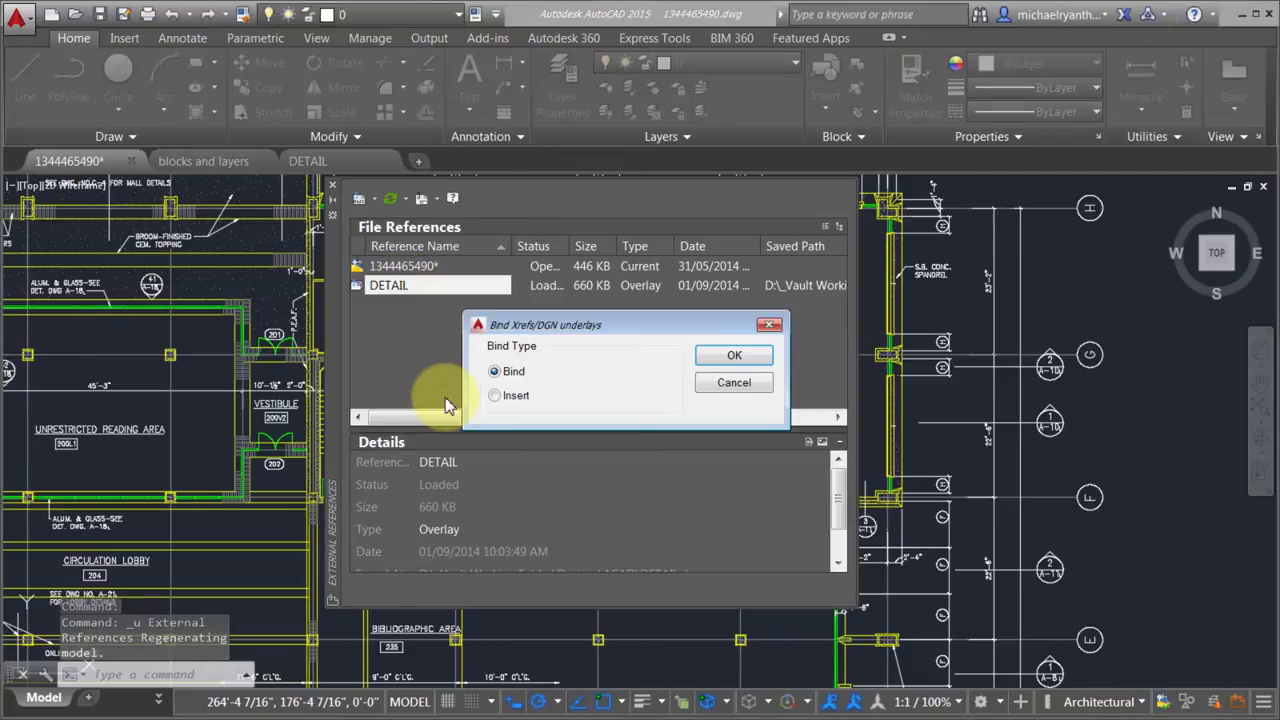
# - Bind DETAIL using the Insert bind type
pyautogui.click(494, 395)
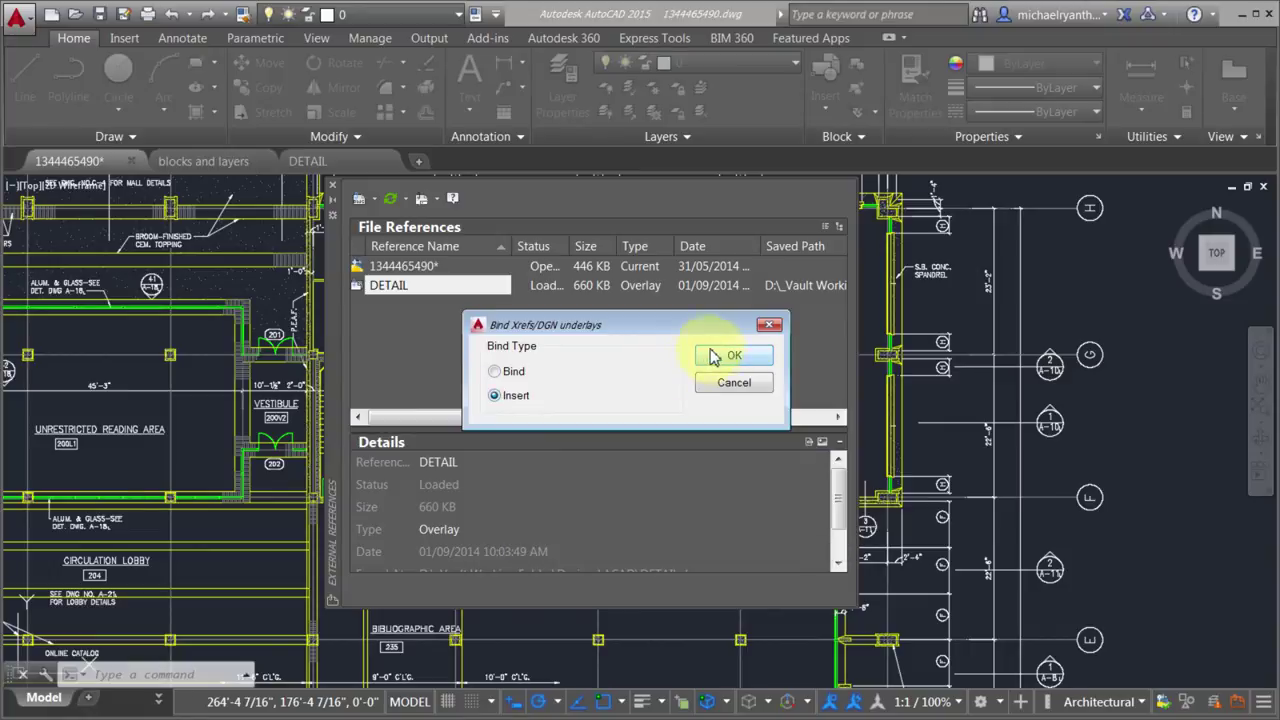
pyautogui.click(733, 355)
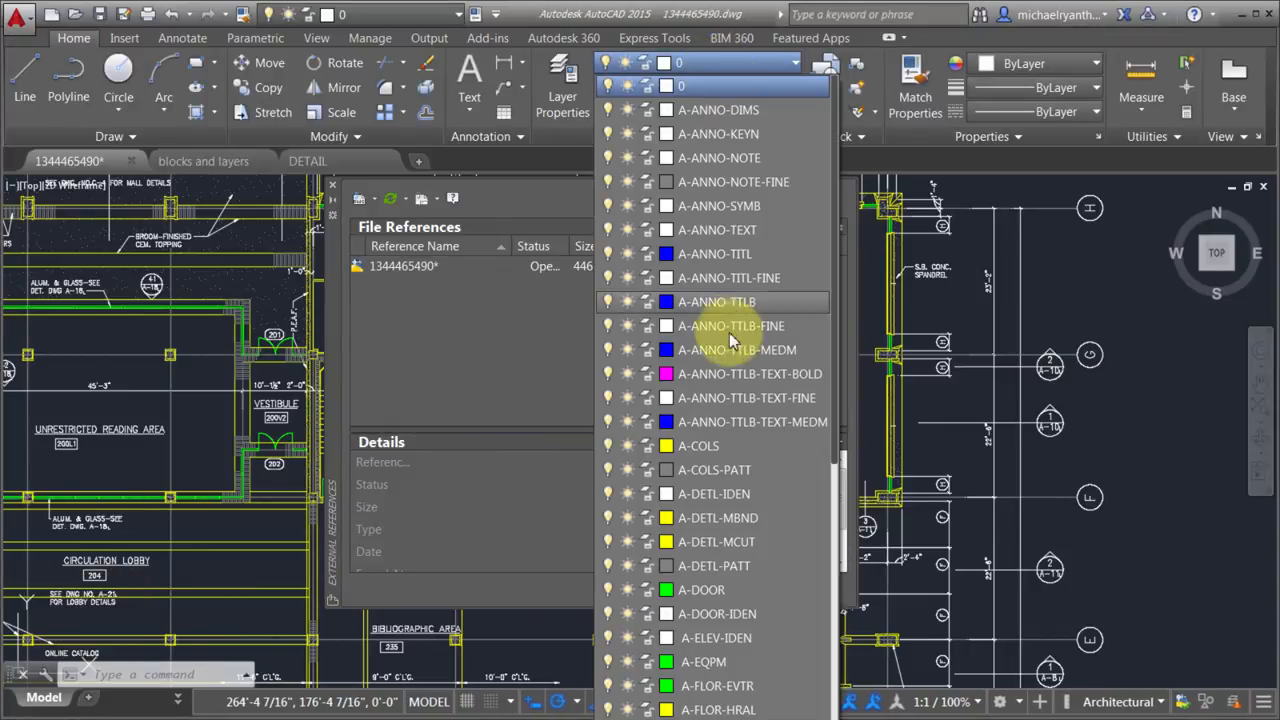
# - Scroll the layer list to see merged layers like A-ANNO-DIMS without prefixes
pyautogui.scroll(-3)
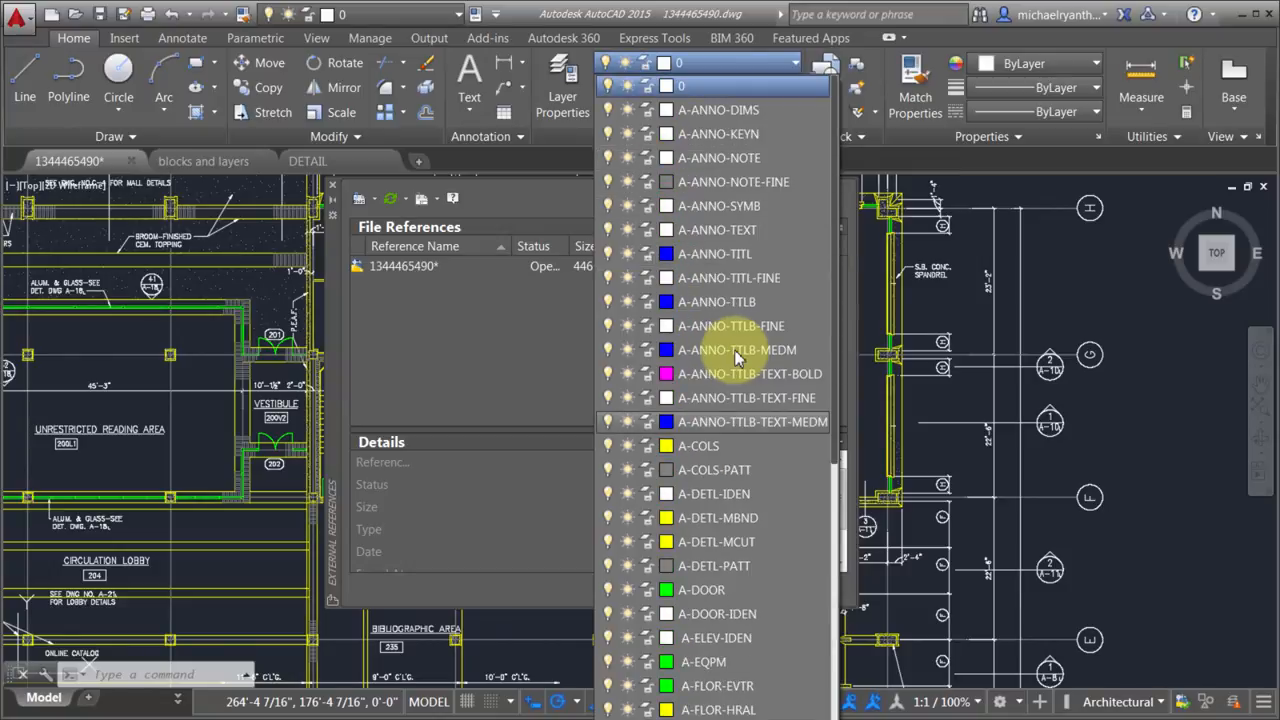
pyautogui.moveTo(737, 350)
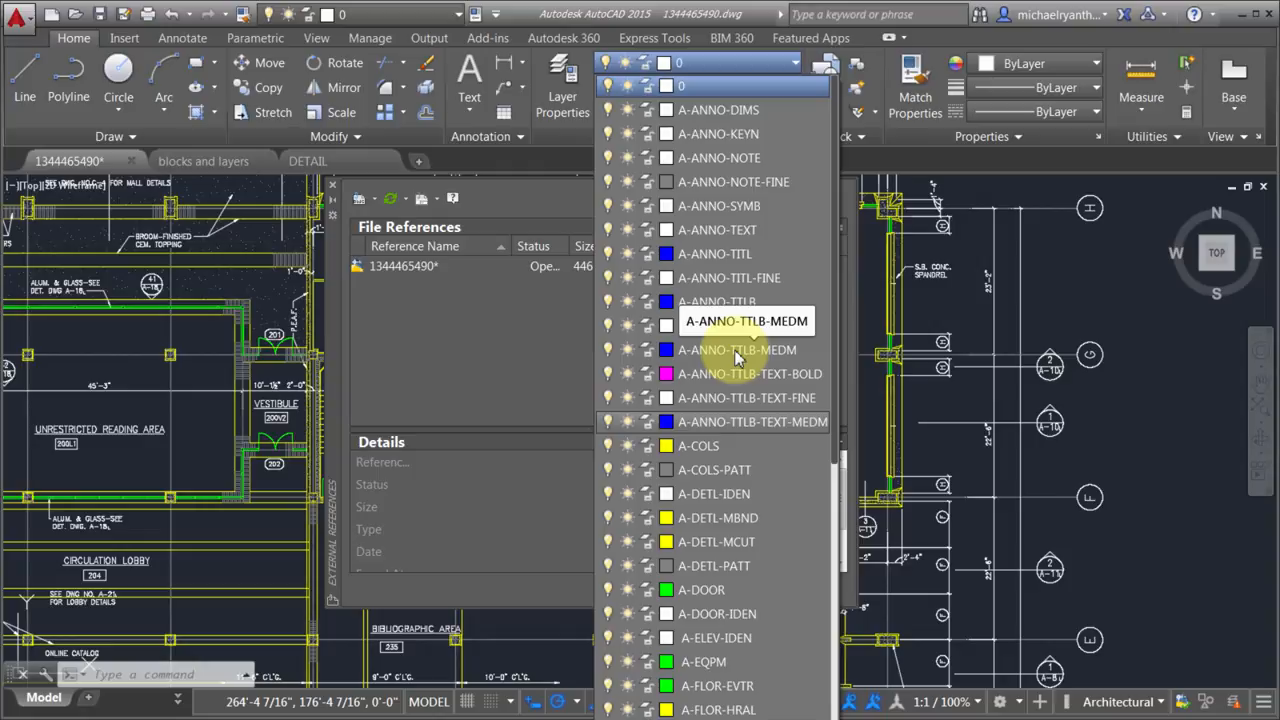